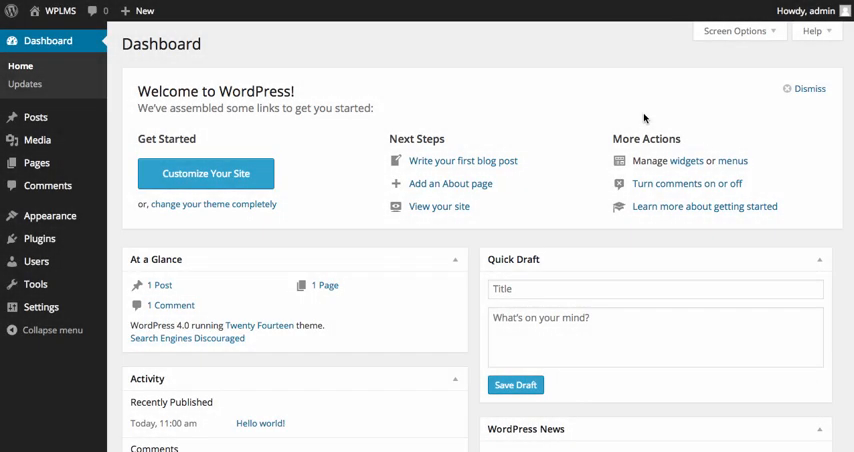
mouse_move(528, 75)
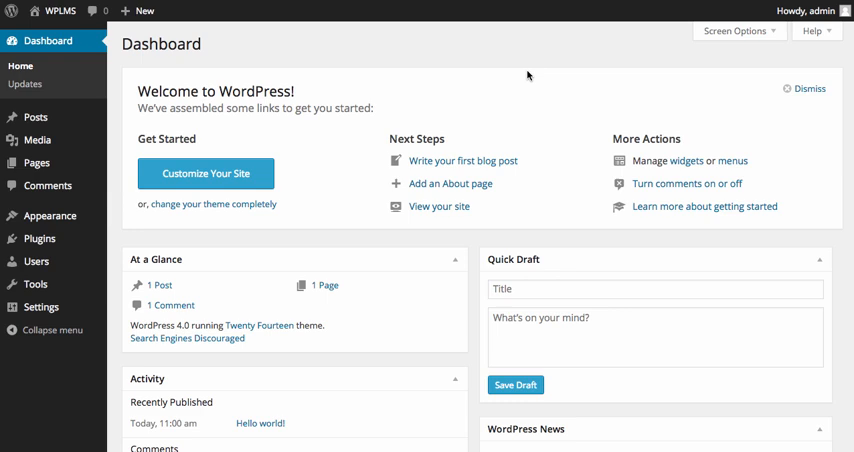
mouse_move(256, 343)
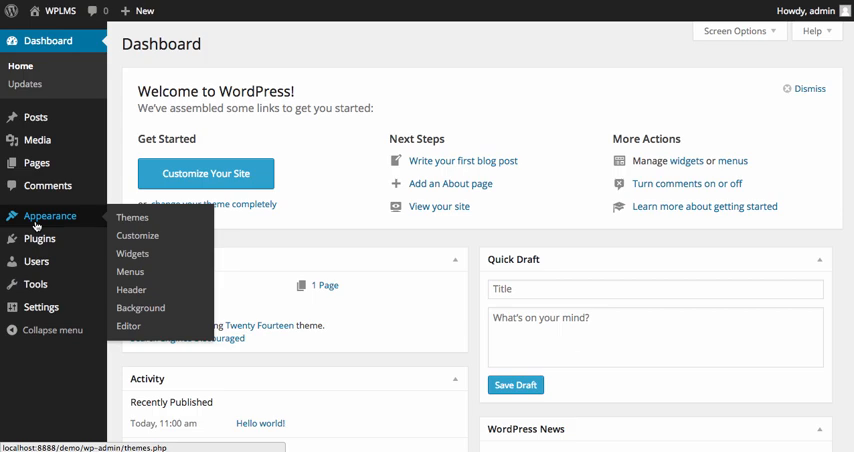
Step: Show the installed themes and locate the WPLMS theme card
click(132, 217)
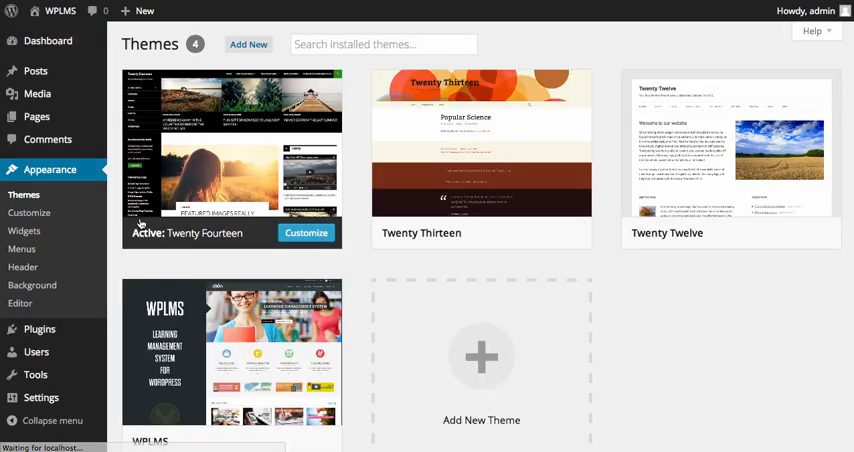
scroll(down, 3)
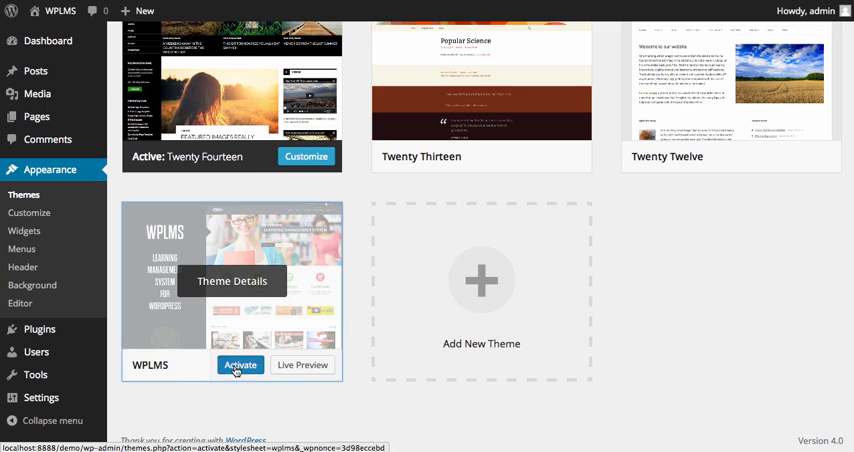
Step: Activate the WPLMS theme, replacing Twenty Fourteen as the active theme
click(239, 365)
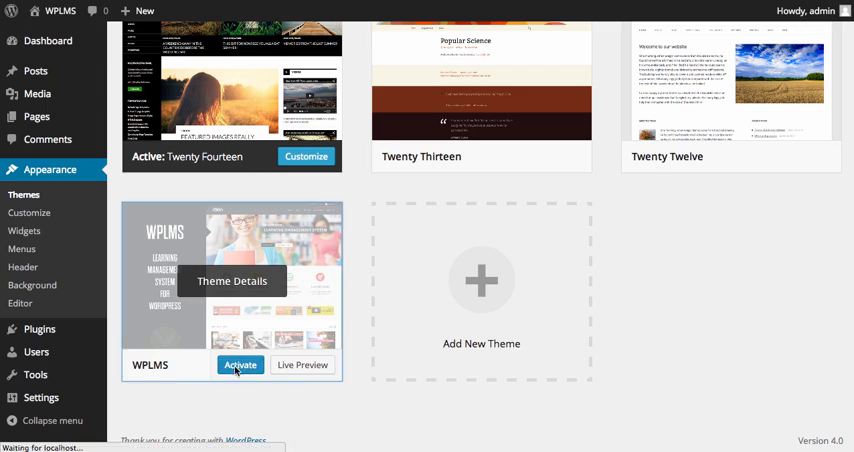
click(240, 364)
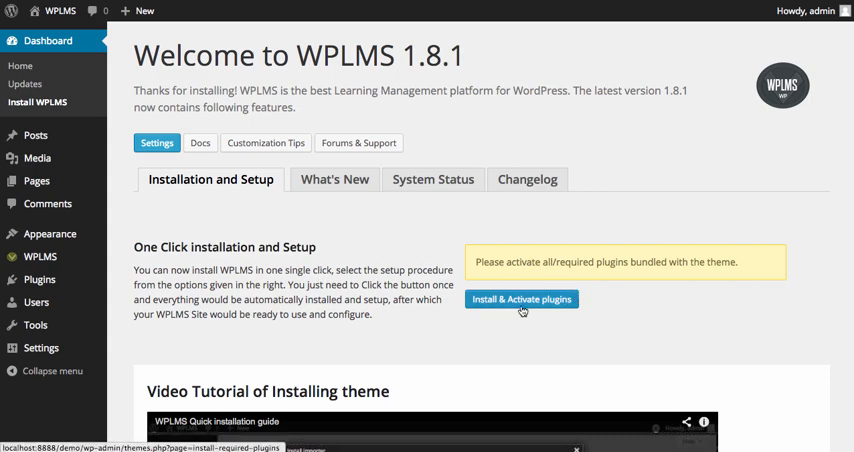
mouse_move(522, 307)
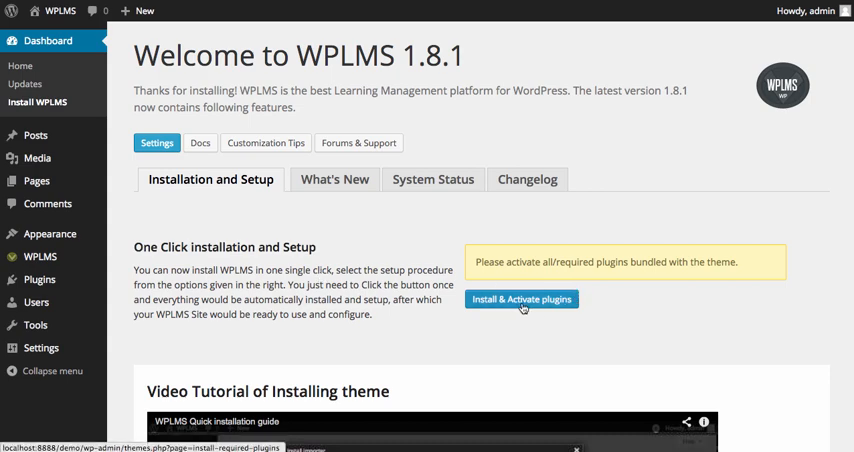
Step: Select all 13 required WPLMS plugins and bulk-install them, including WooCommerce and Layer Slider
click(521, 299)
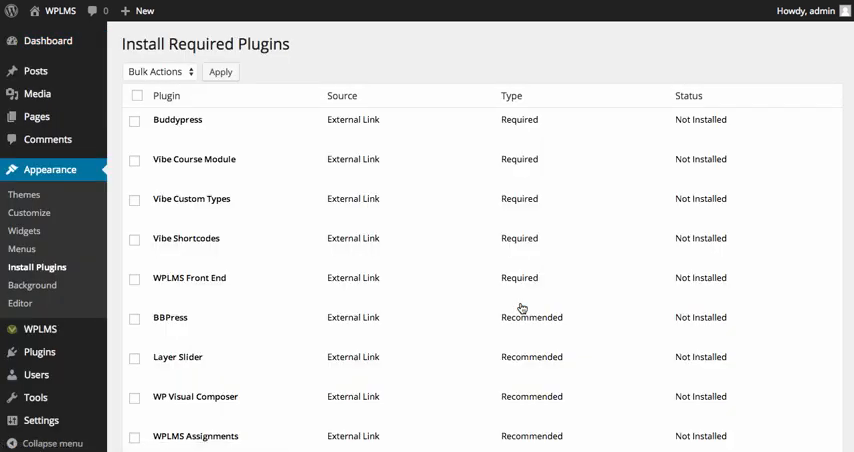
scroll(down, 3)
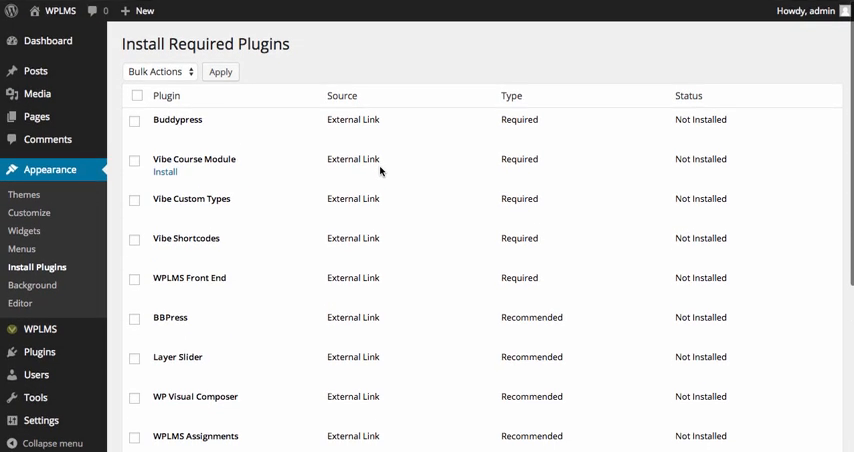
click(137, 98)
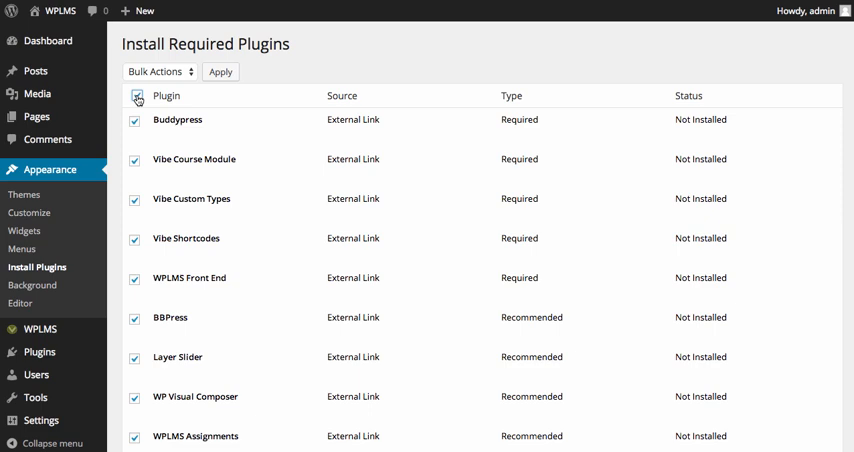
click(155, 71)
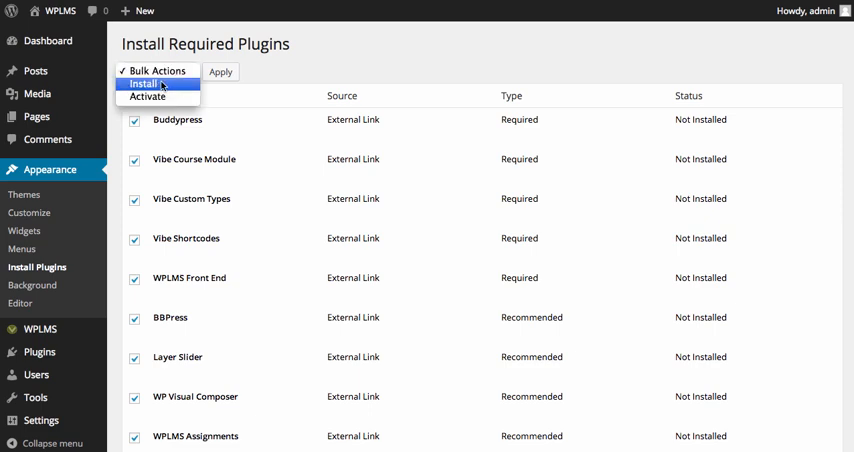
click(220, 72)
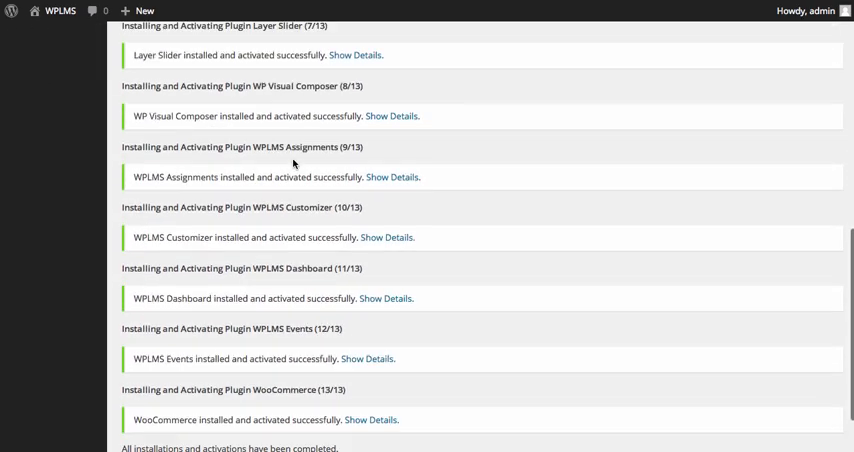
Step: Review the plugin installation results before returning to the WPLMS welcome page
scroll(up, 3)
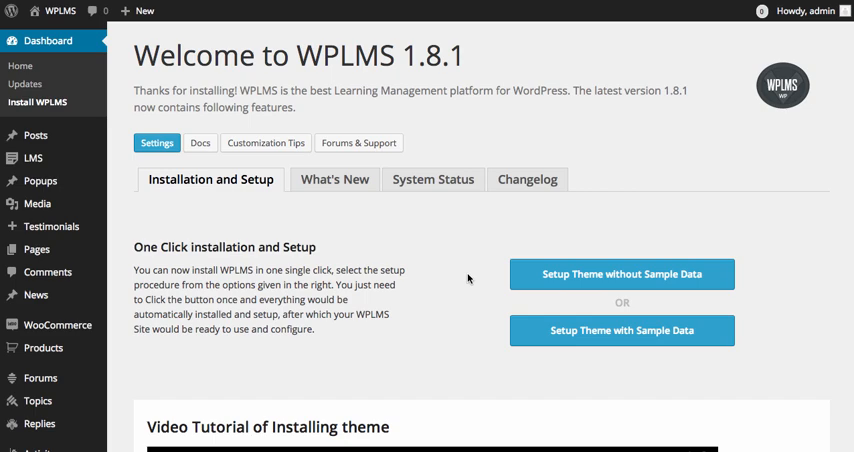
mouse_move(462, 335)
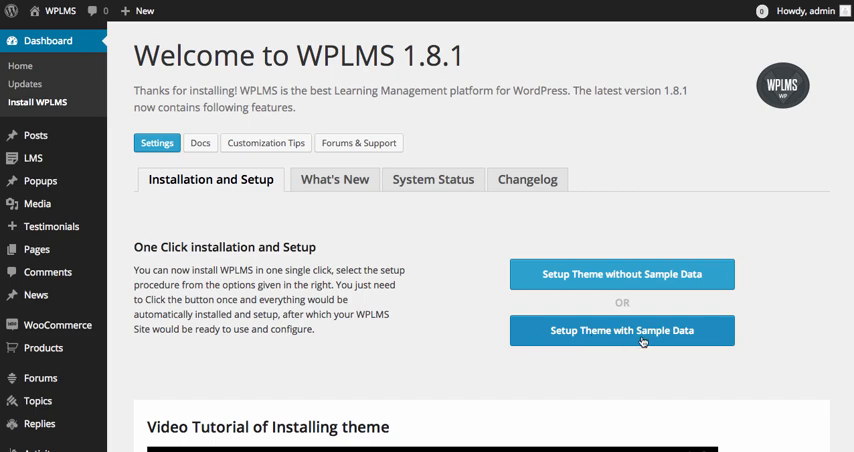
Step: Run the WPLMS setup with sample data and confirm the import completes
click(621, 330)
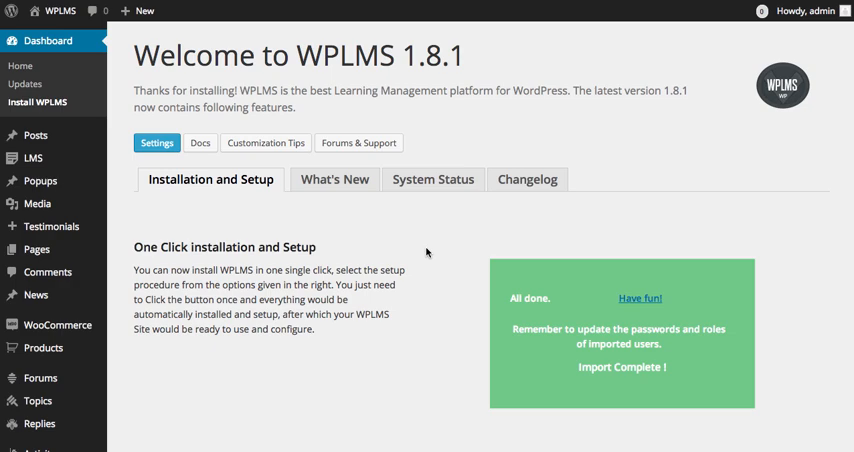
scroll(down, 3)
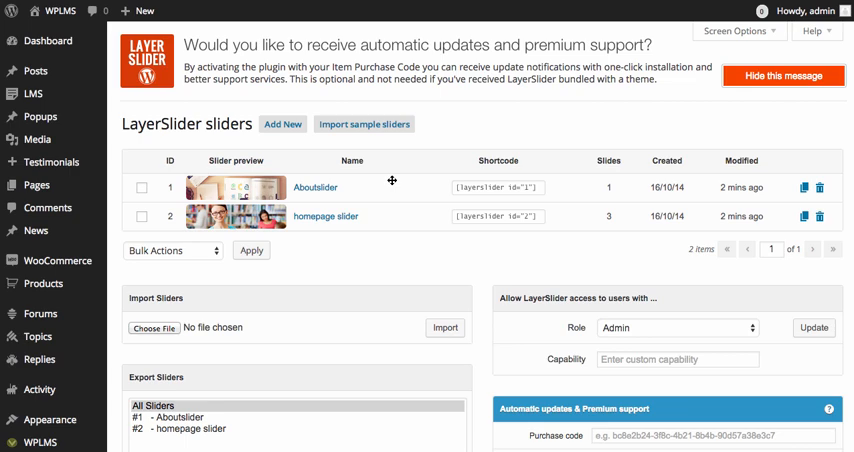
mouse_move(391, 183)
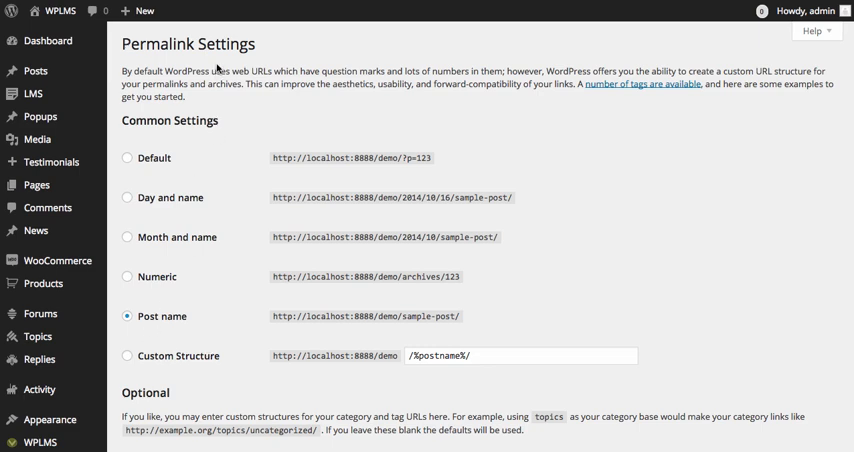
mouse_move(220, 334)
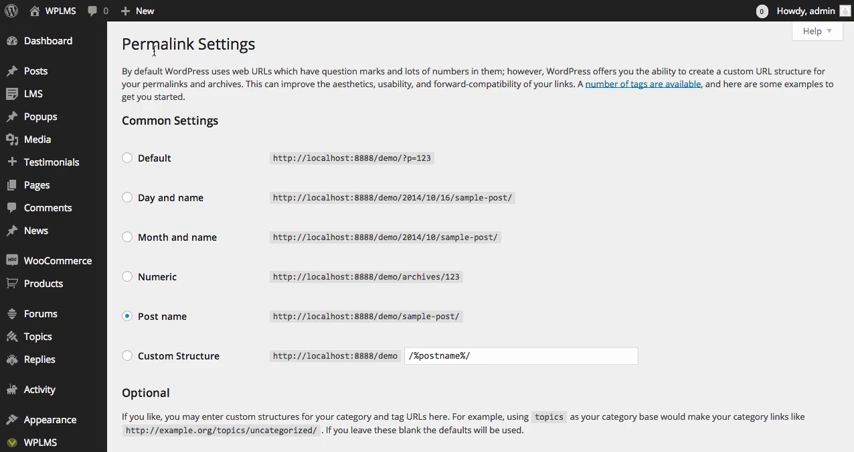
Step: Visit the live WPLMS front-end homepage from the admin bar
click(58, 11)
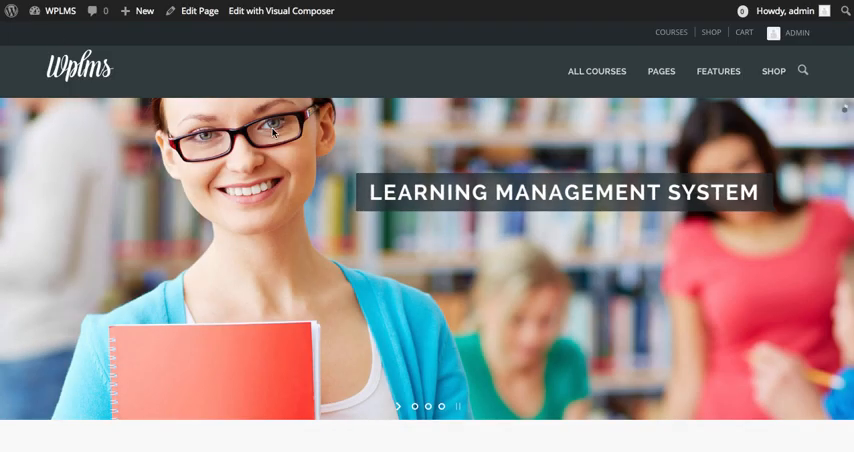
scroll(down, 3)
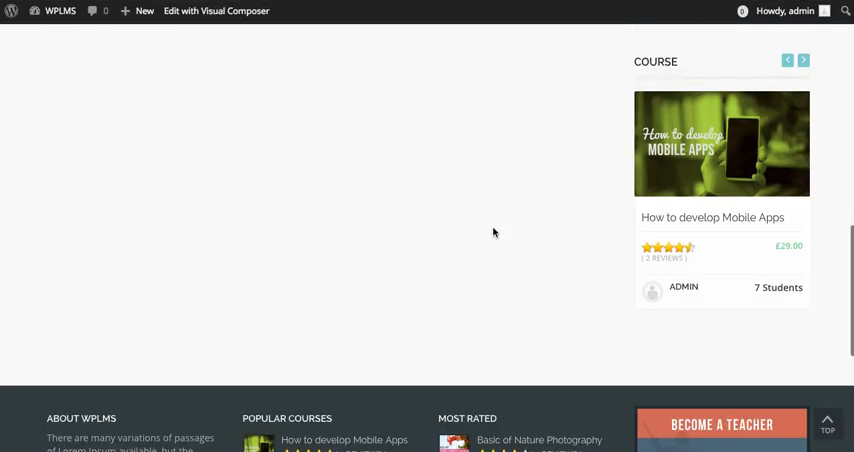
scroll(down, 3)
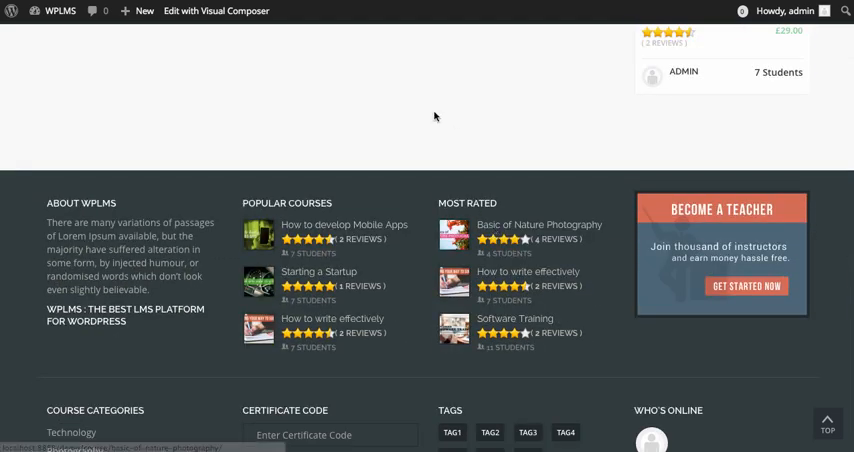